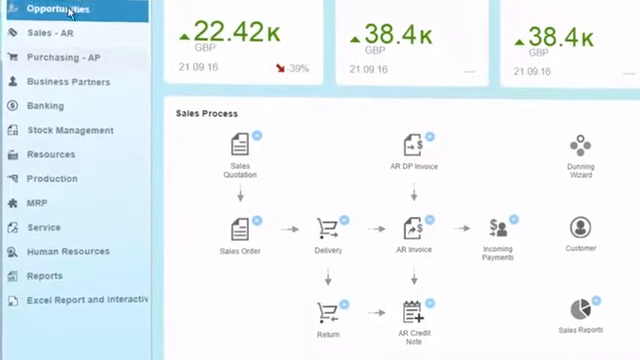
pyautogui.scroll(-3)
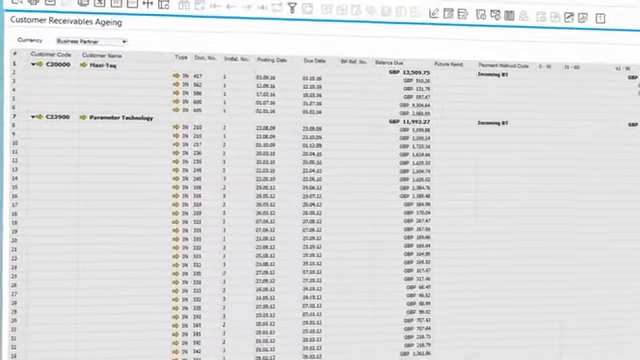
pyautogui.scroll(-3)
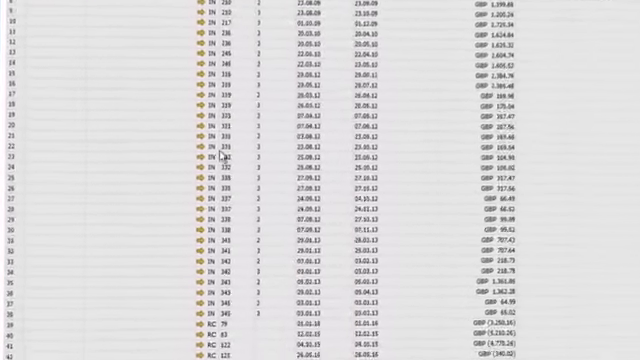